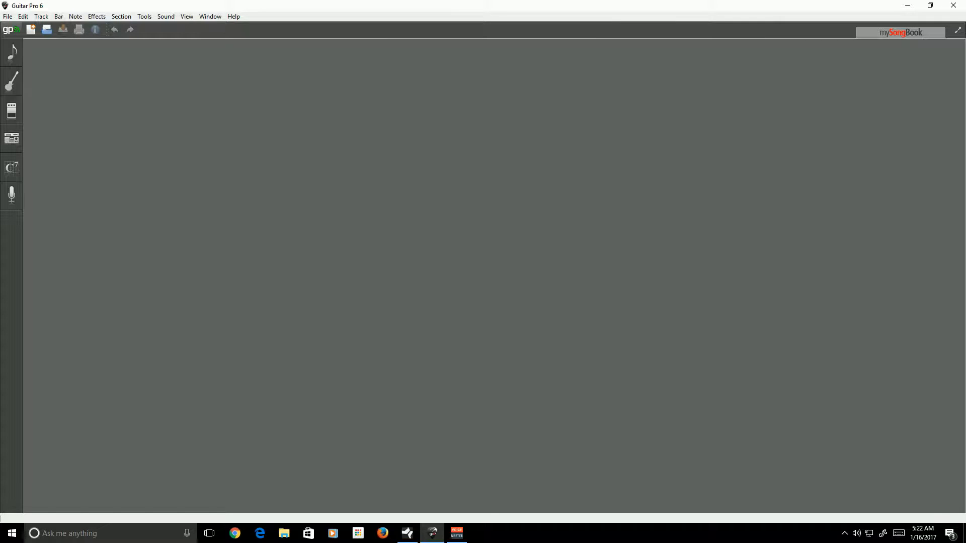
Switch back to Studio One to play the Drumkit part from bar 1.
{"action": "left_click", "coordinate": [406, 533]}
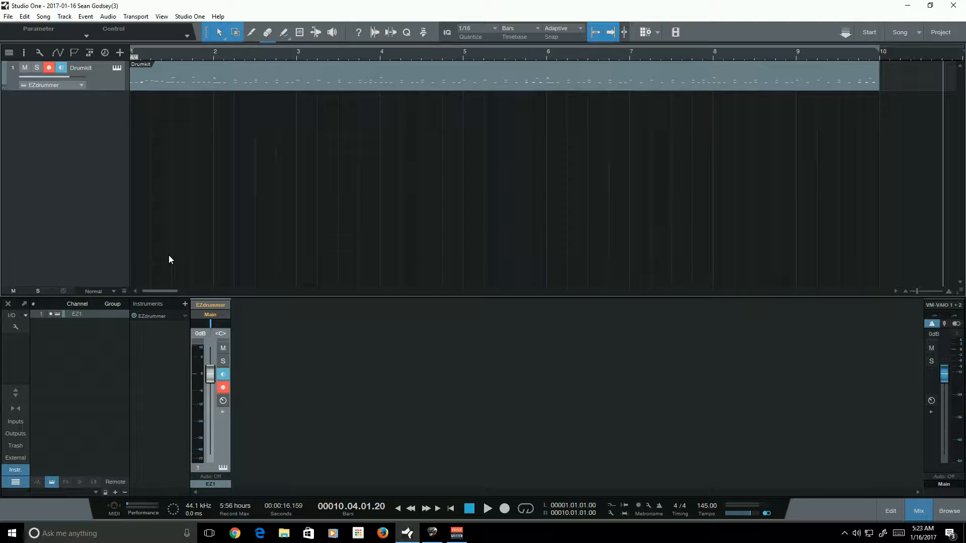
{"action": "mouse_move", "coordinate": [172, 243]}
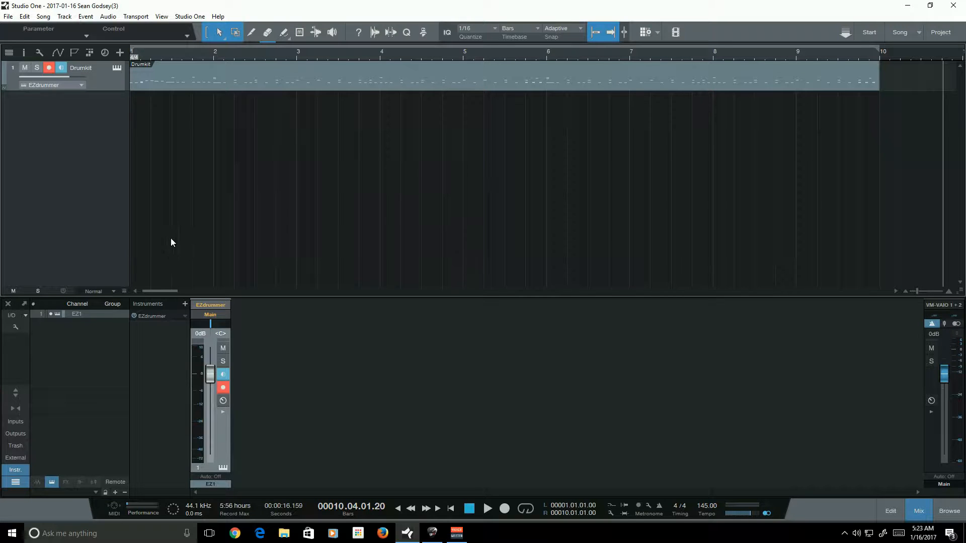
{"action": "mouse_move", "coordinate": [434, 240]}
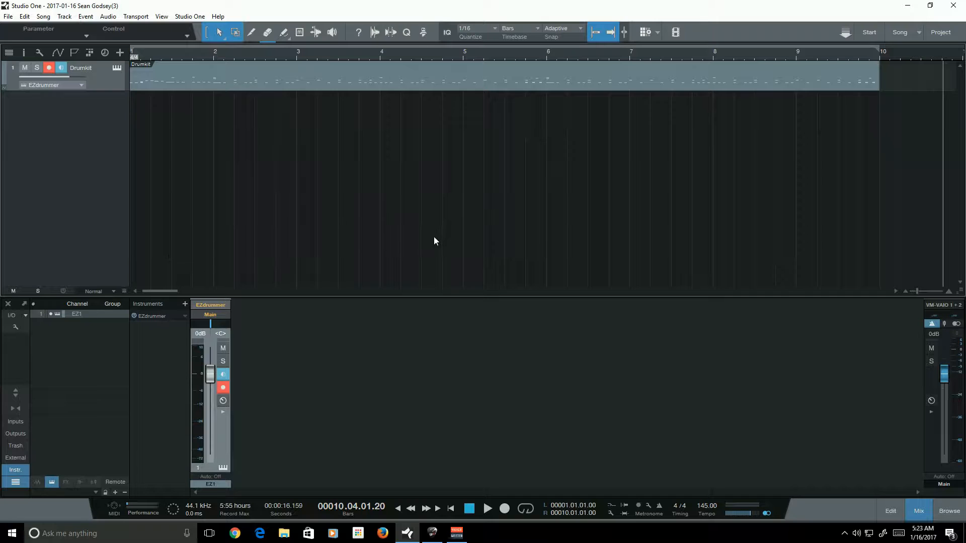
{"action": "mouse_move", "coordinate": [337, 100]}
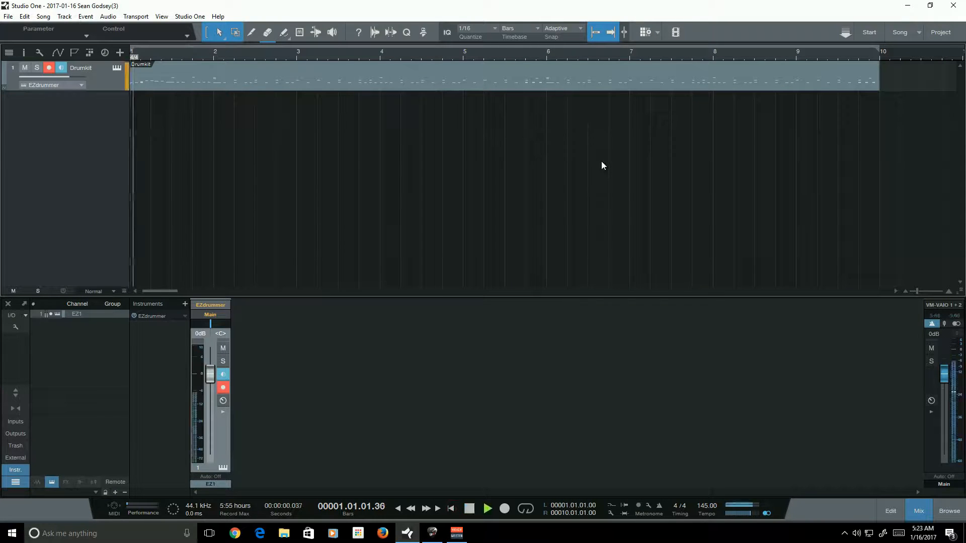
Select the Drumkit drum part to reach its context-menu operations.
{"action": "left_click", "coordinate": [486, 509]}
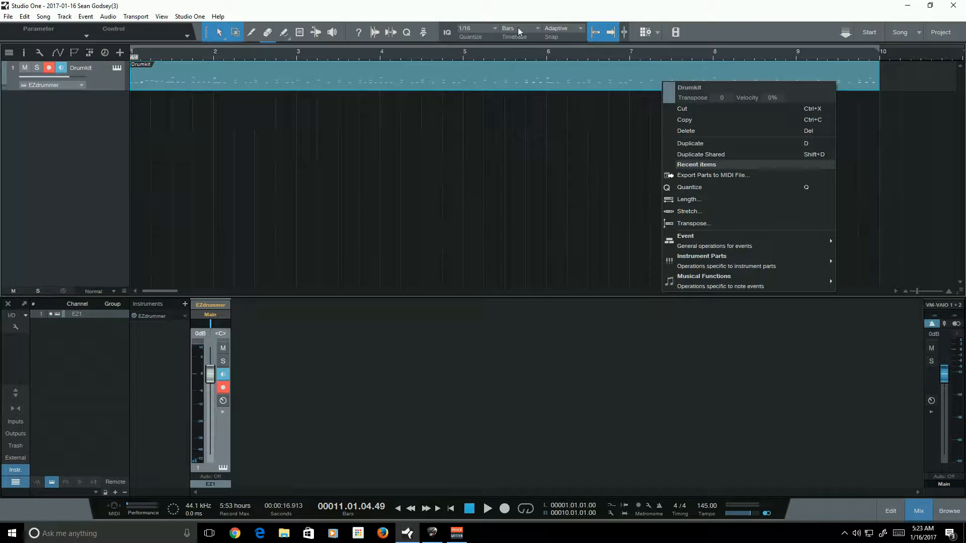
{"action": "left_click", "coordinate": [624, 83]}
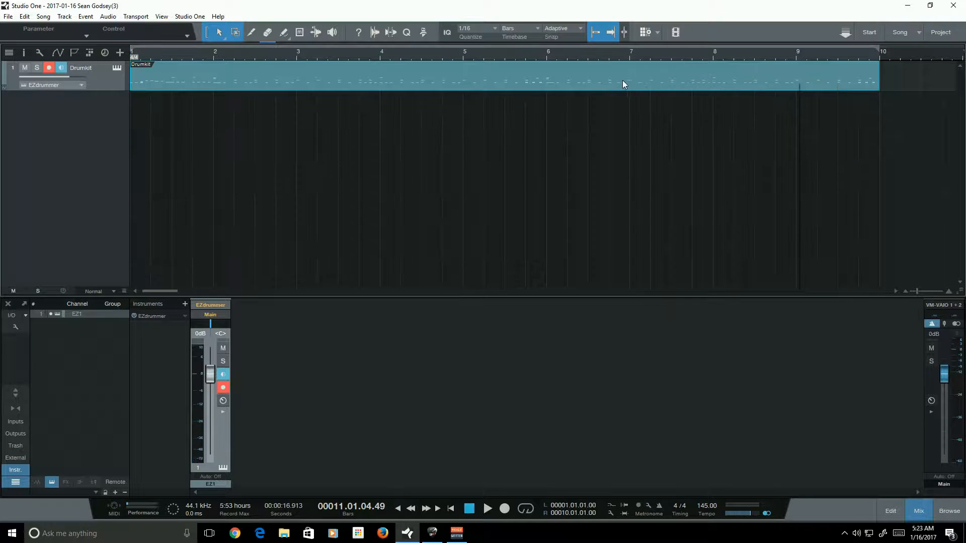
{"action": "right_click", "coordinate": [624, 83]}
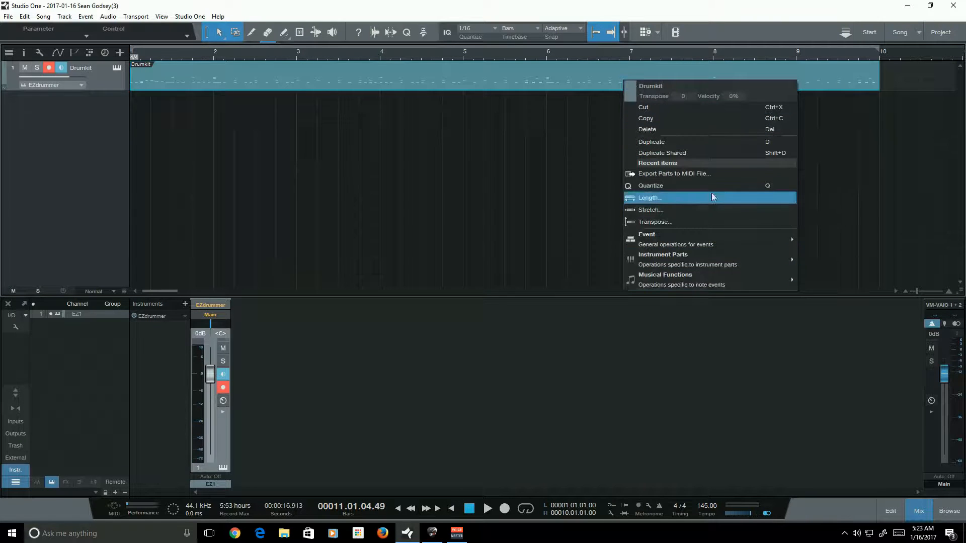
{"action": "mouse_move", "coordinate": [707, 258]}
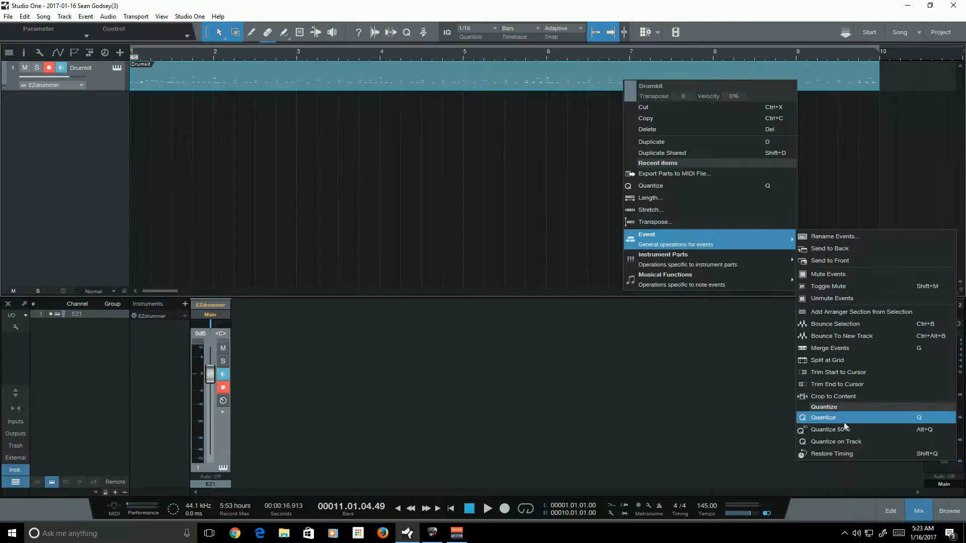
{"action": "mouse_move", "coordinate": [663, 255]}
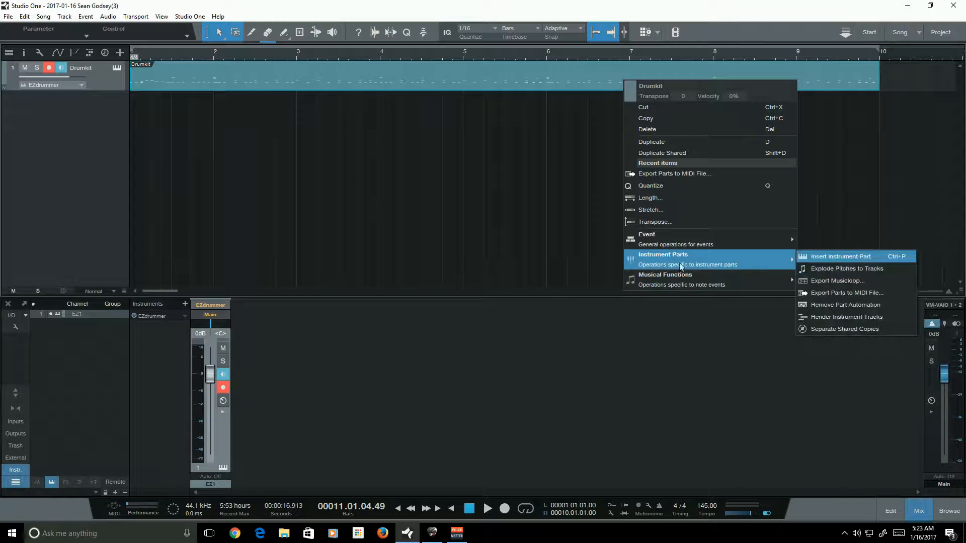
{"action": "mouse_move", "coordinate": [846, 293]}
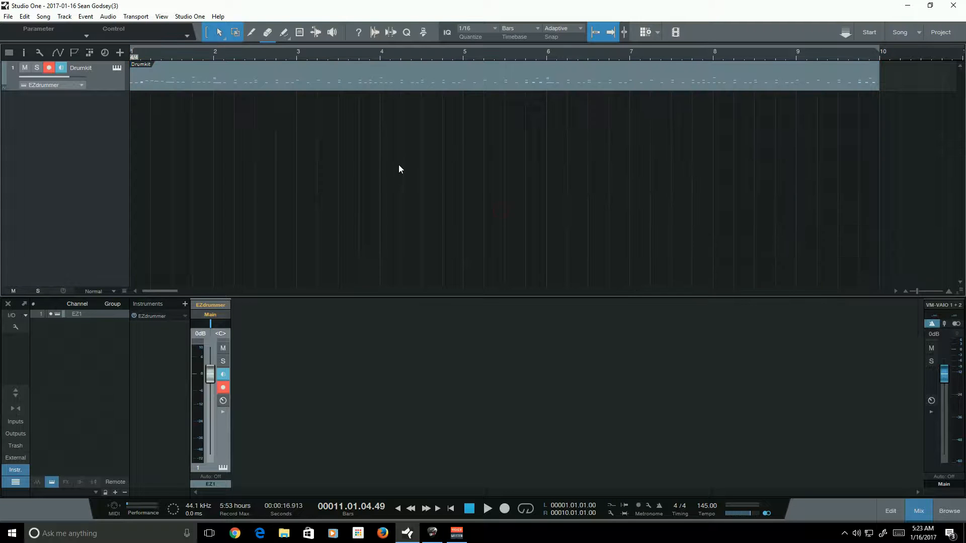
{"action": "mouse_move", "coordinate": [755, 166]}
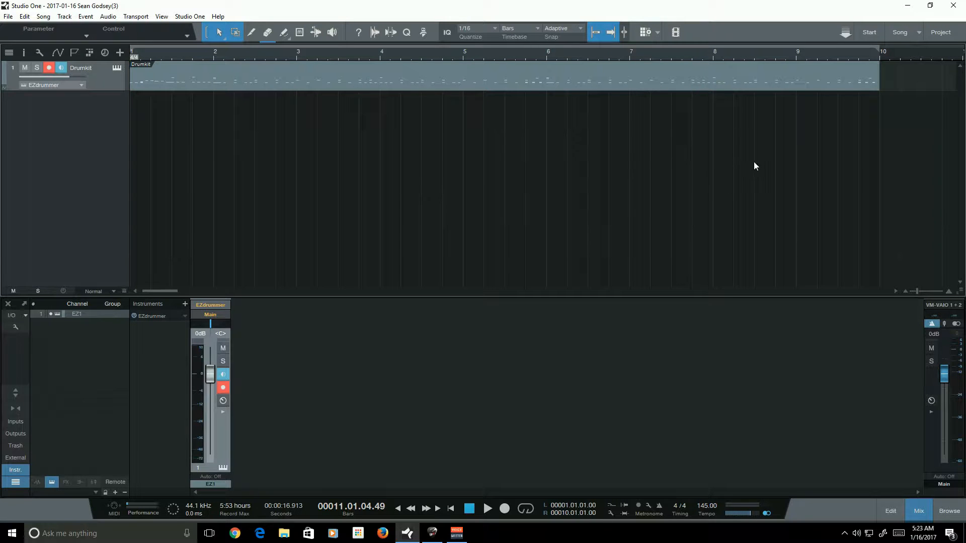
{"action": "mouse_move", "coordinate": [586, 177]}
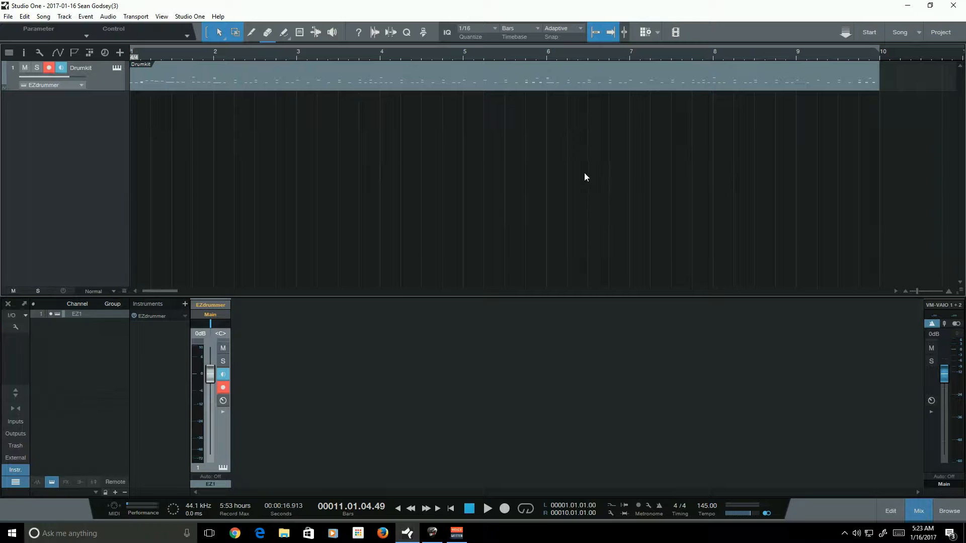
{"action": "mouse_move", "coordinate": [776, 167]}
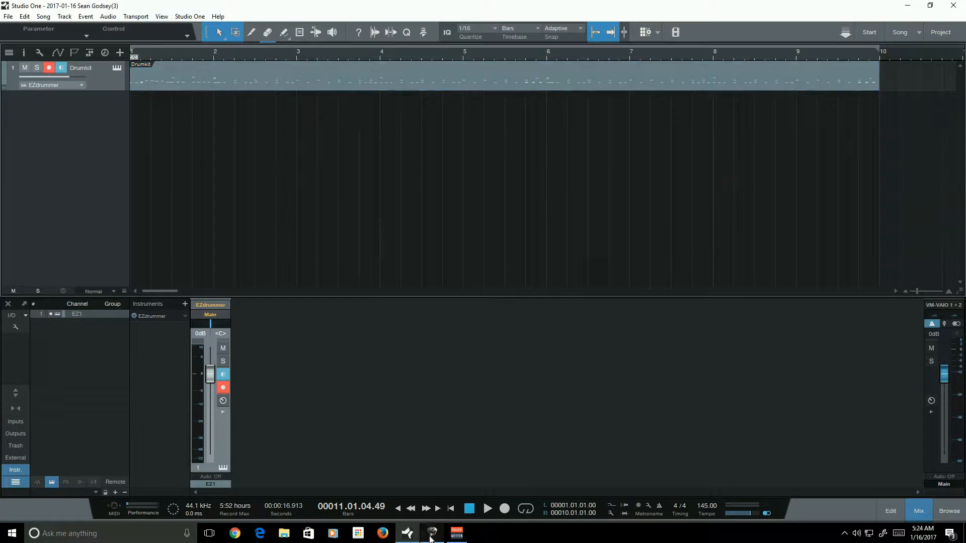
Import Drumkit.mid into Guitar Pro 6 through File > Import > MIDI.
{"action": "left_click", "coordinate": [431, 533]}
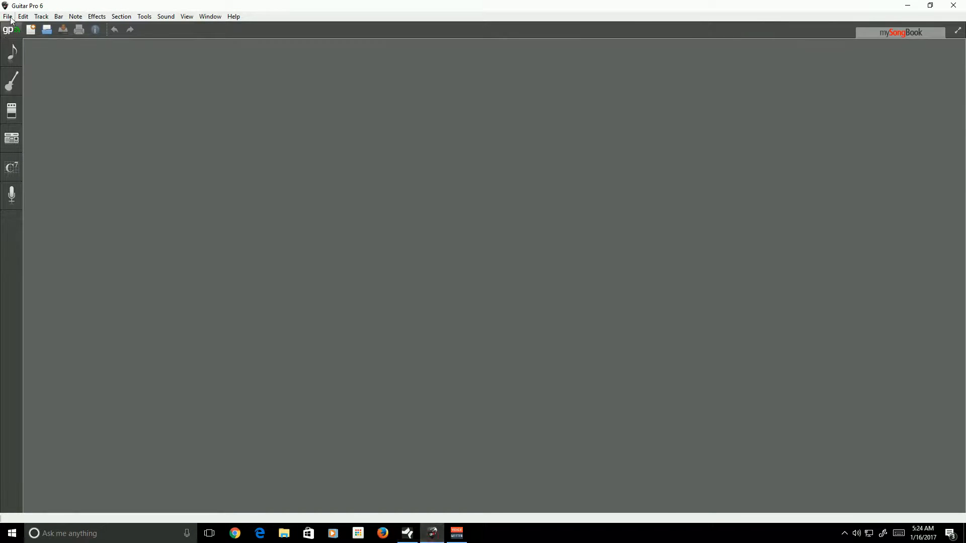
{"action": "left_click", "coordinate": [8, 17]}
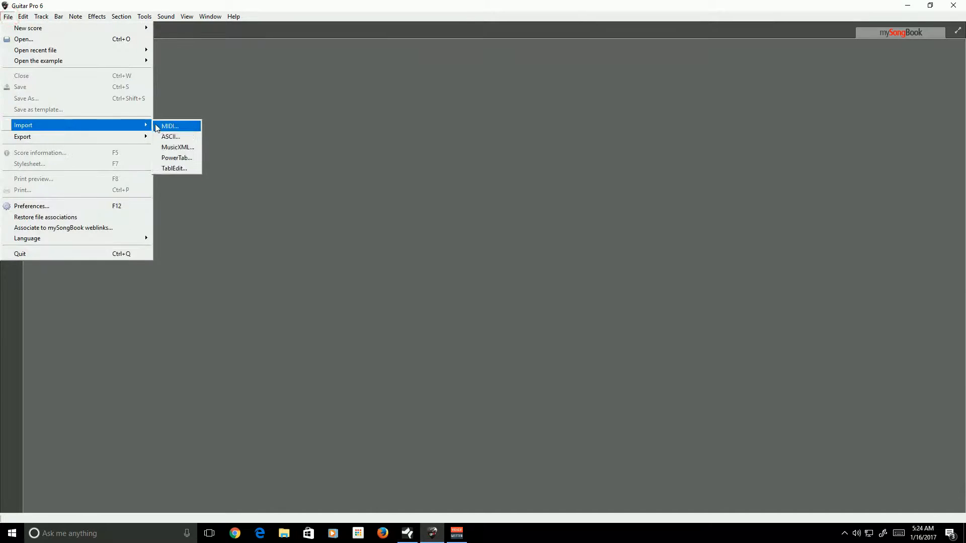
{"action": "left_click", "coordinate": [171, 127]}
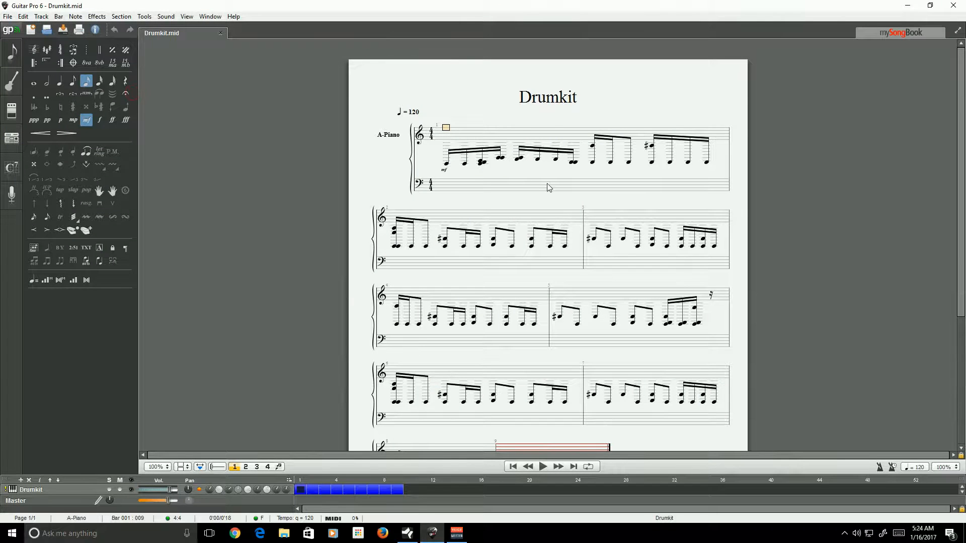
{"action": "mouse_move", "coordinate": [601, 209]}
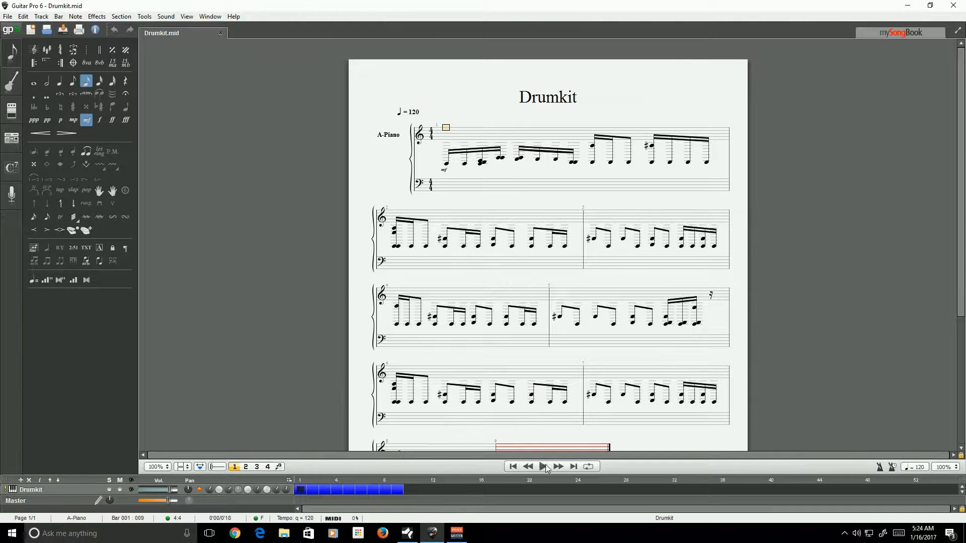
Start playback of the imported Drumkit score from the transport bar.
{"action": "left_click", "coordinate": [543, 465]}
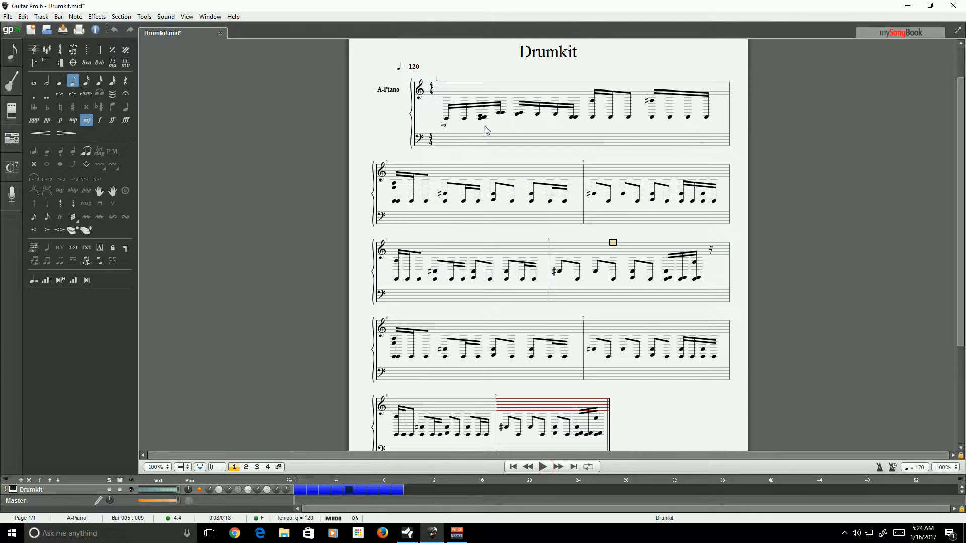
{"action": "mouse_move", "coordinate": [361, 109]}
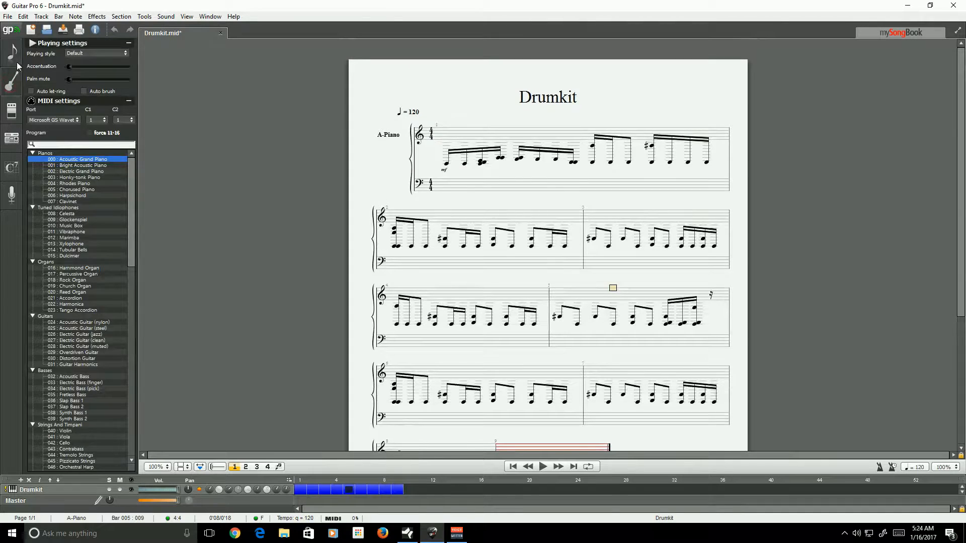
In the track's instrument settings, set the Drumkit MIDI channels C1 and C2 to 10.
{"action": "left_click", "coordinate": [11, 50]}
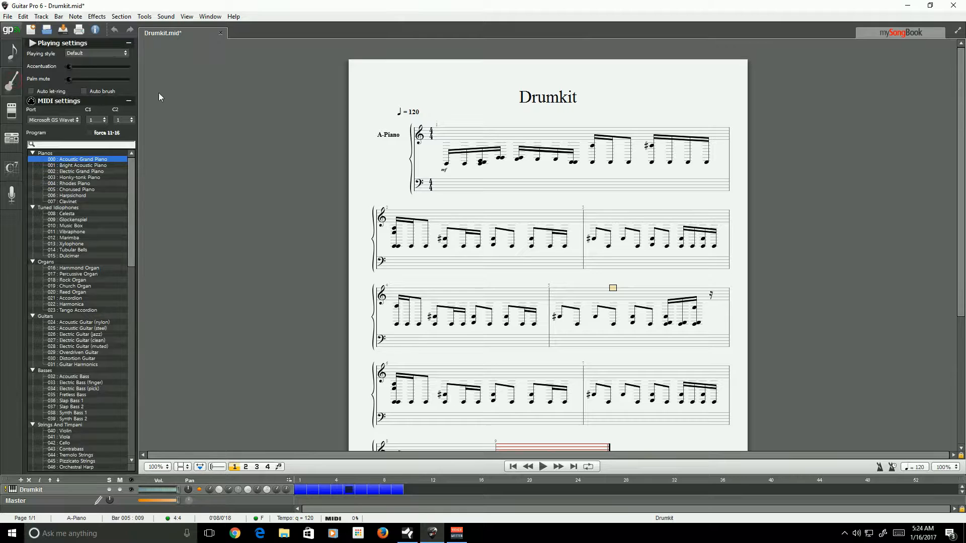
{"action": "mouse_move", "coordinate": [156, 171]}
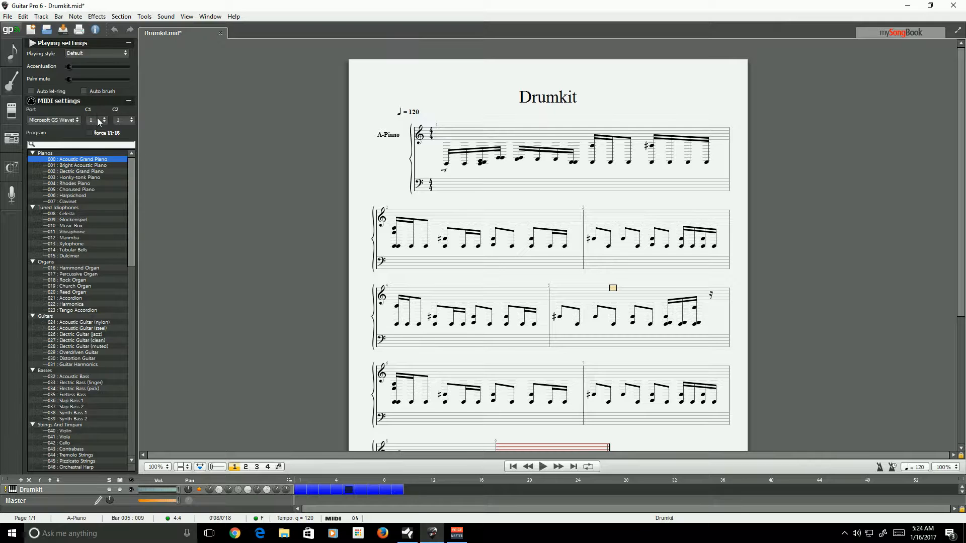
{"action": "left_click", "coordinate": [130, 117]}
{"action": "type", "text": "0"}
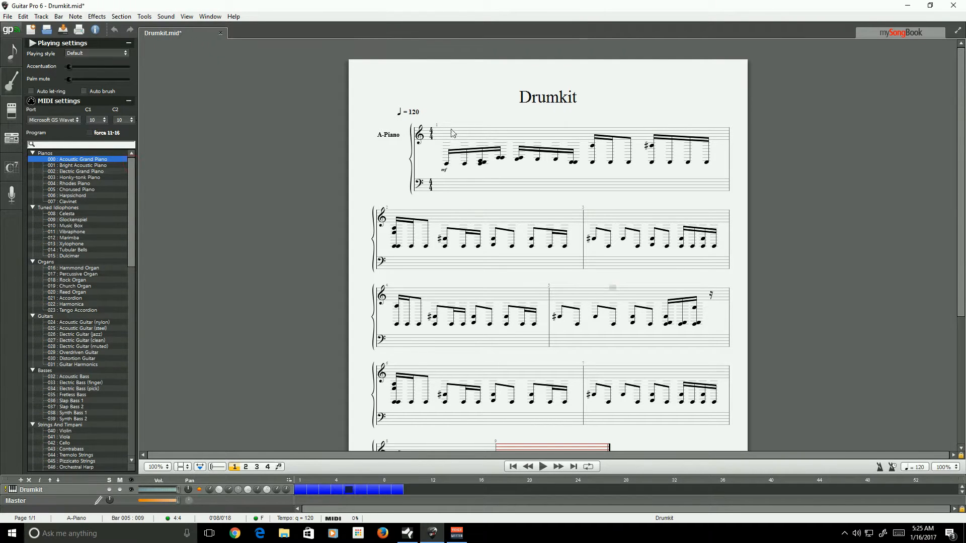
{"action": "mouse_move", "coordinate": [320, 160]}
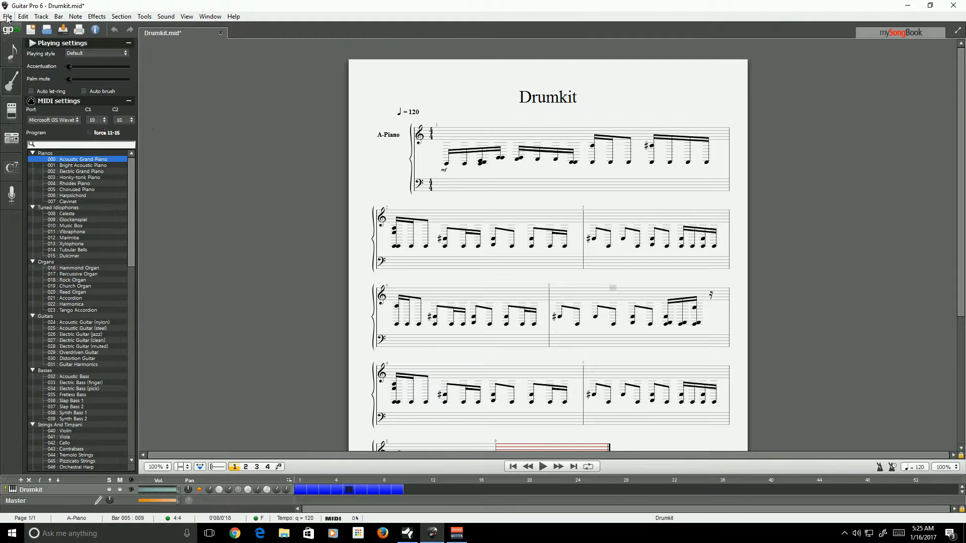
Export the score as MIDI over Drumkit.mid on the Desktop and close the score.
{"action": "left_click", "coordinate": [9, 16]}
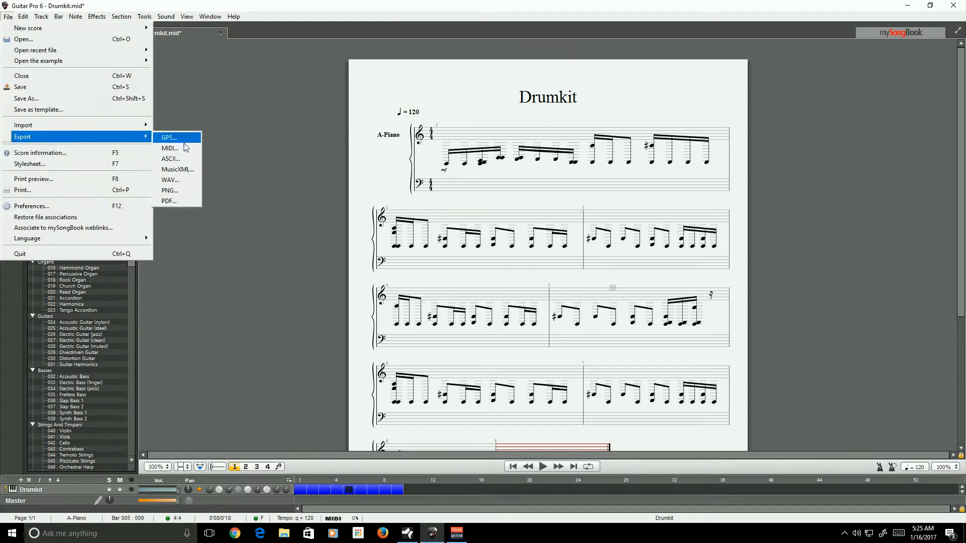
{"action": "left_click", "coordinate": [170, 148]}
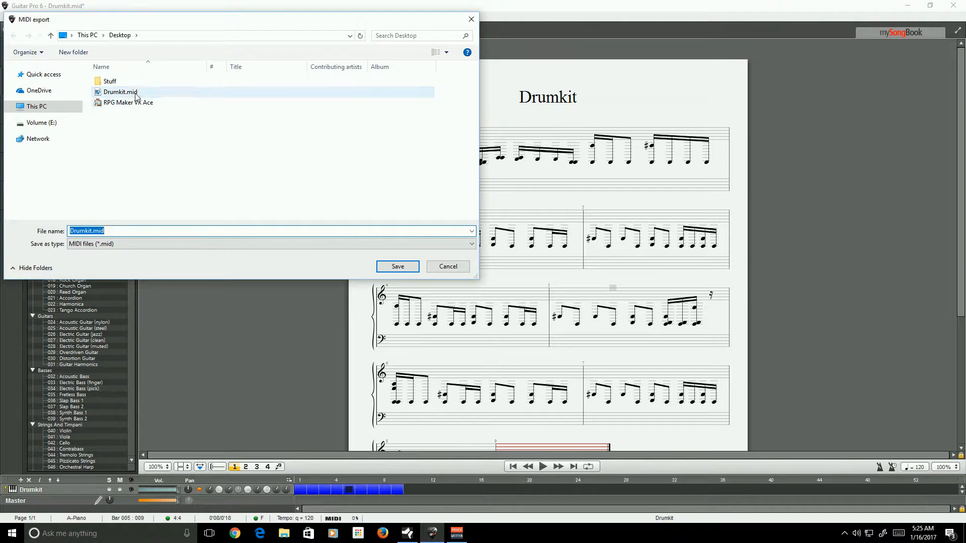
{"action": "left_click", "coordinate": [397, 266]}
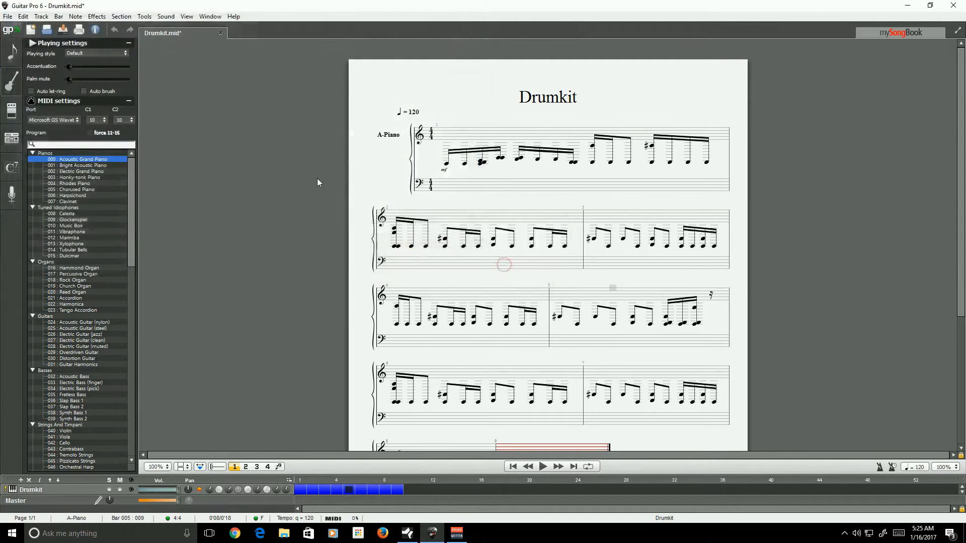
{"action": "left_click", "coordinate": [220, 32]}
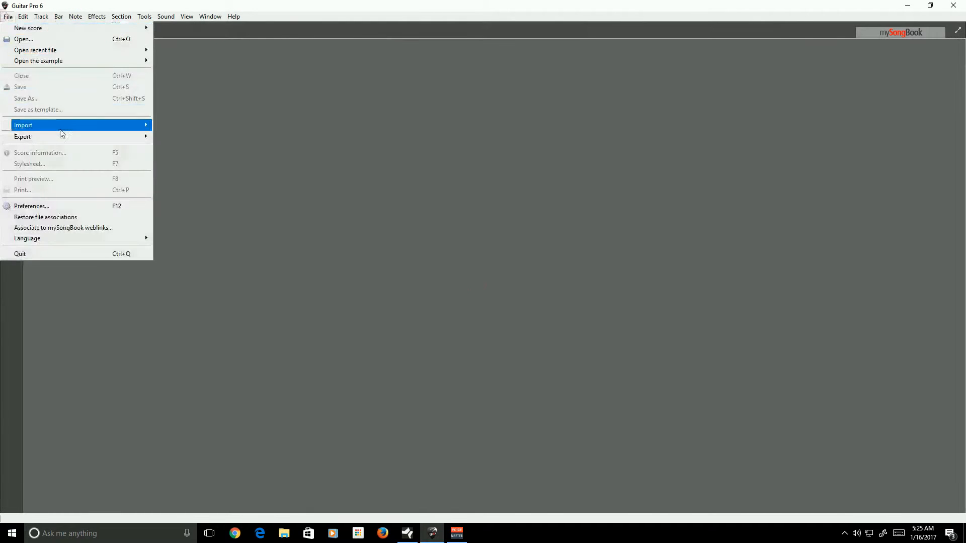
Reimport Drumkit.mid so it opens as drum notation on Drumkit tracks, and play it.
{"action": "left_click", "coordinate": [24, 125]}
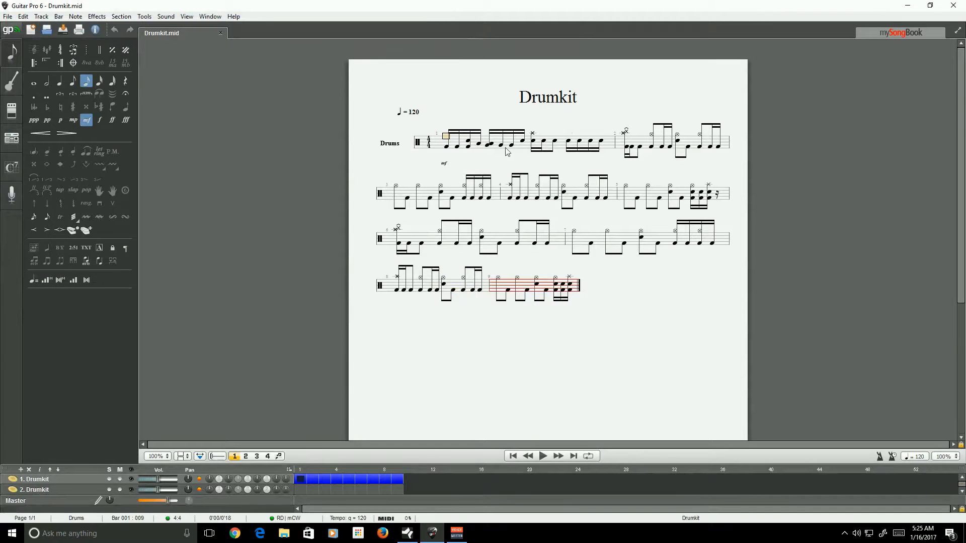
{"action": "left_click", "coordinate": [541, 456]}
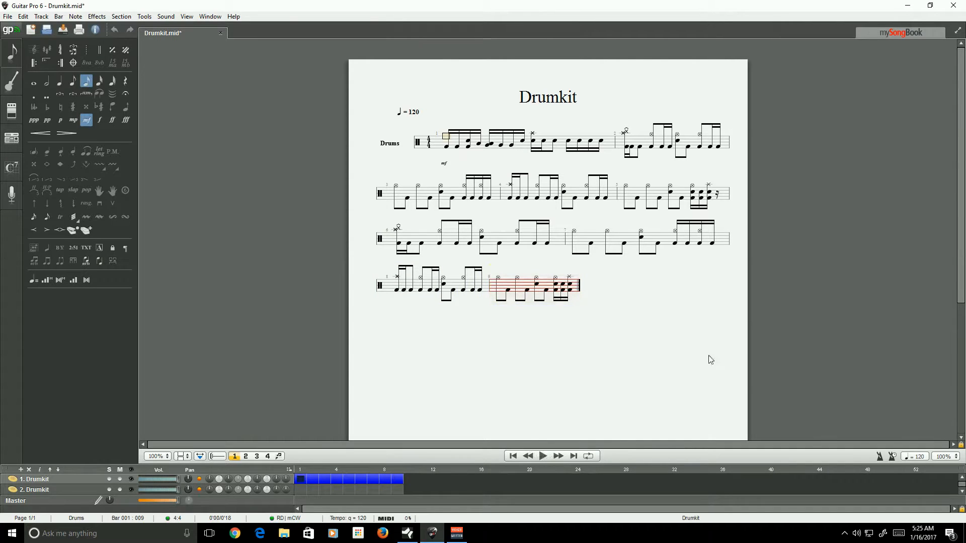
{"action": "mouse_move", "coordinate": [561, 347]}
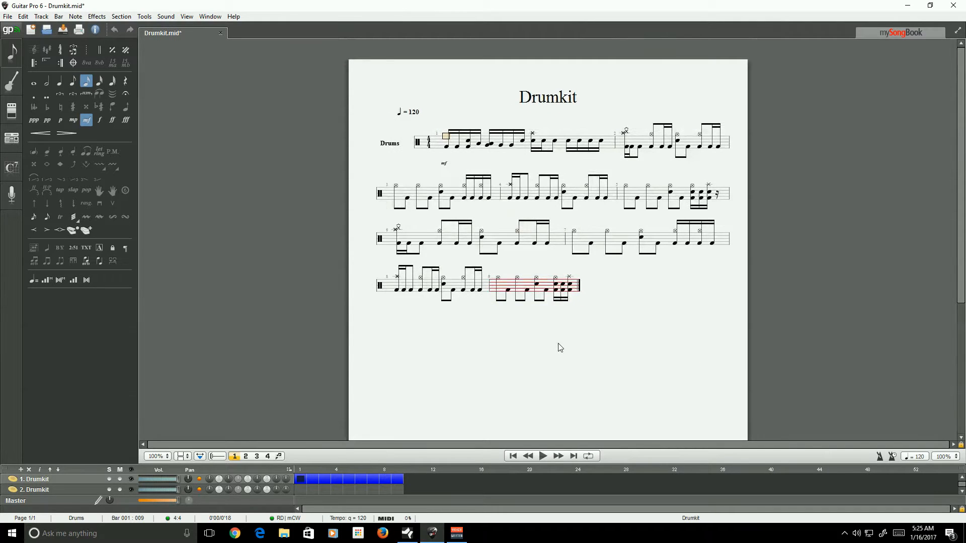